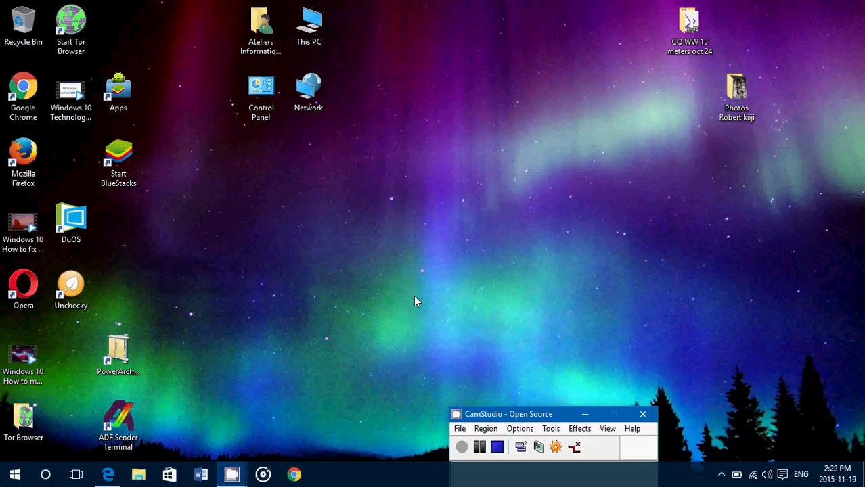
mouse_move(782, 474)
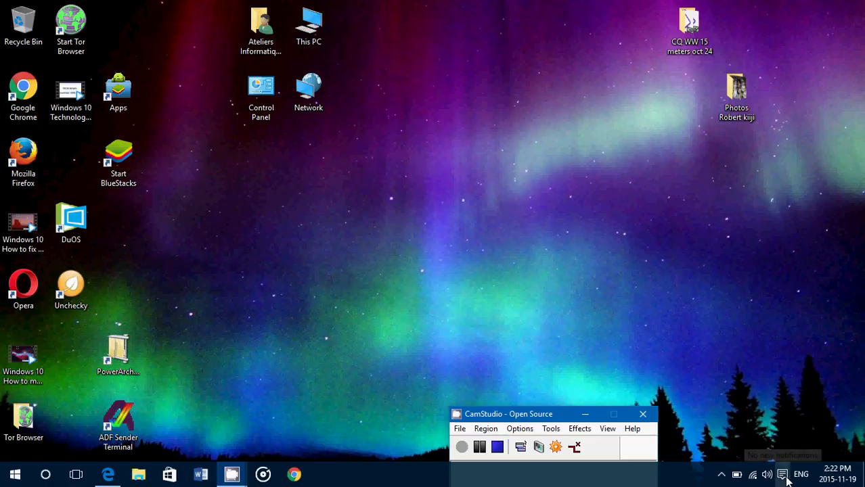
Open the Action Centre from the taskbar and clear all mail notifications
left_click(782, 474)
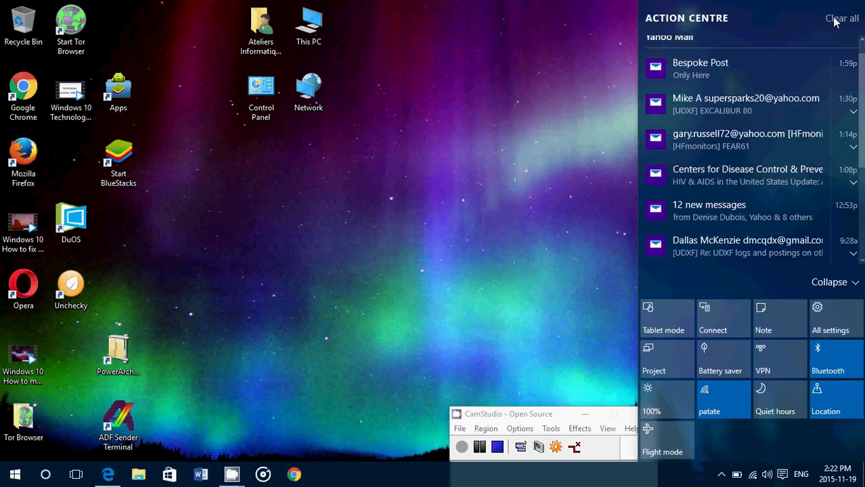
left_click(841, 19)
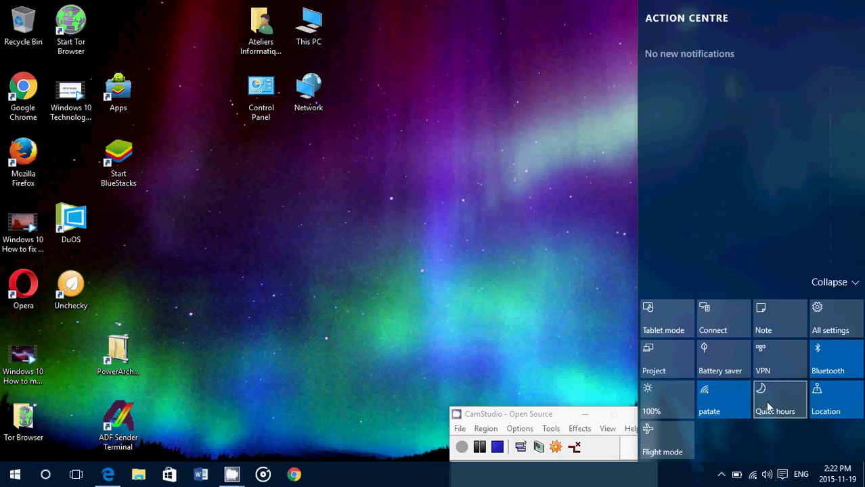
mouse_move(787, 443)
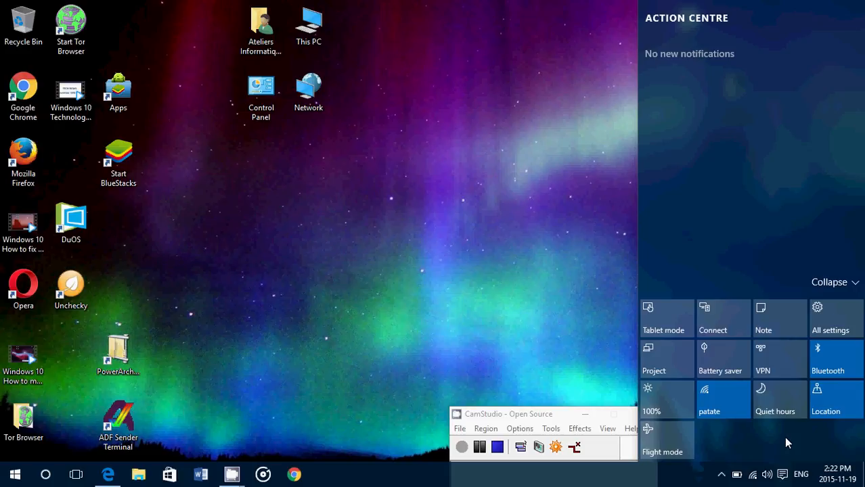
mouse_move(667, 440)
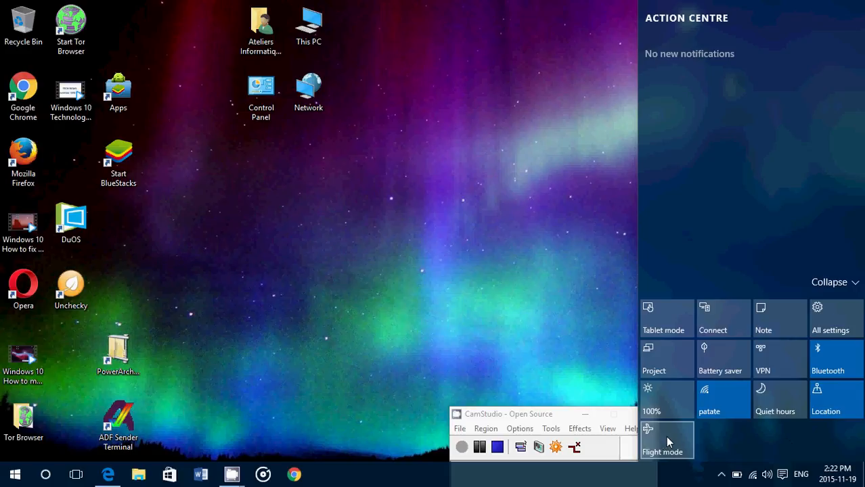
mouse_move(667, 438)
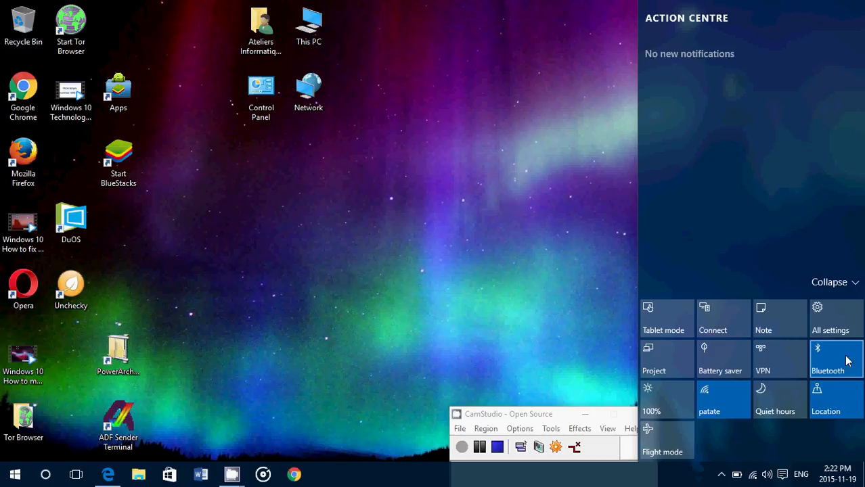
mouse_move(764, 443)
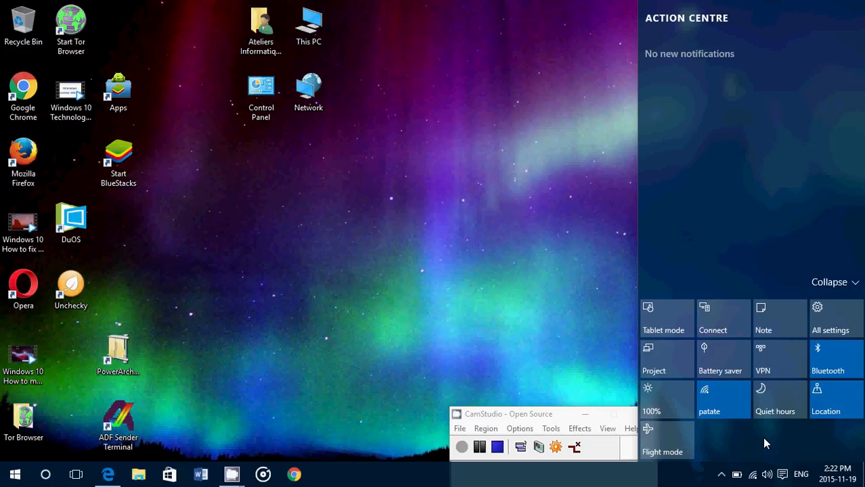
Browse the System settings for display, the Apps & features list and Storage
left_click(829, 318)
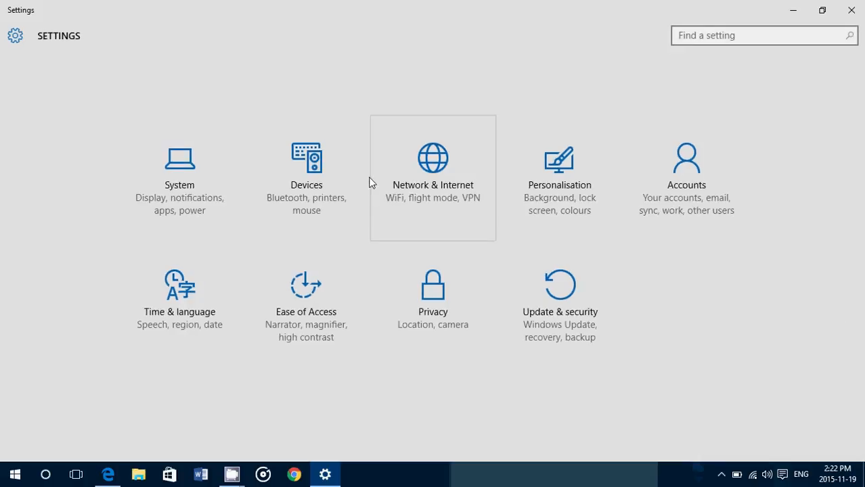
left_click(180, 175)
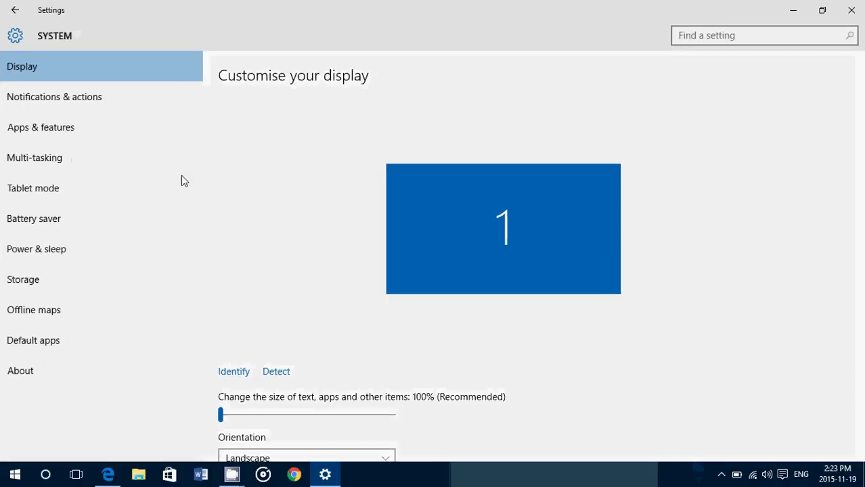
mouse_move(40, 127)
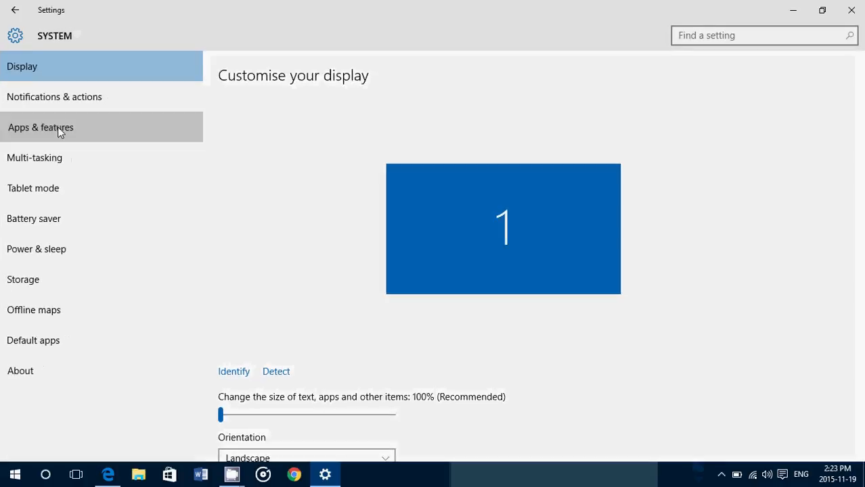
left_click(41, 127)
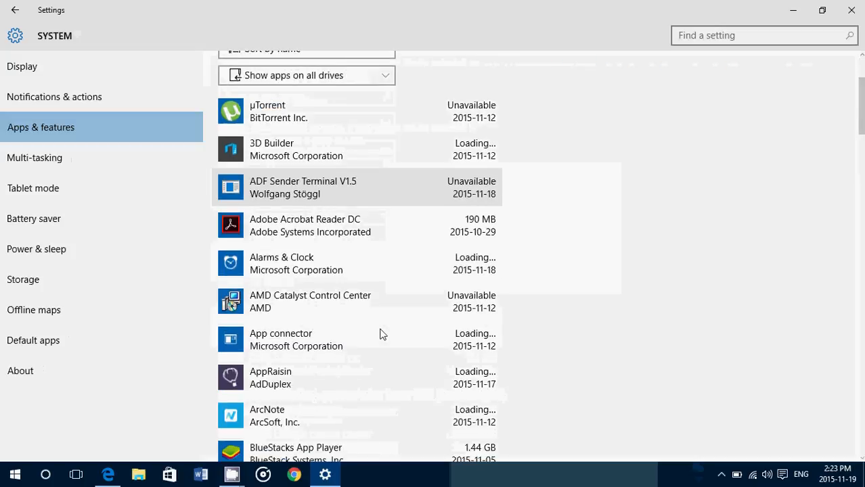
scroll("down", 3)
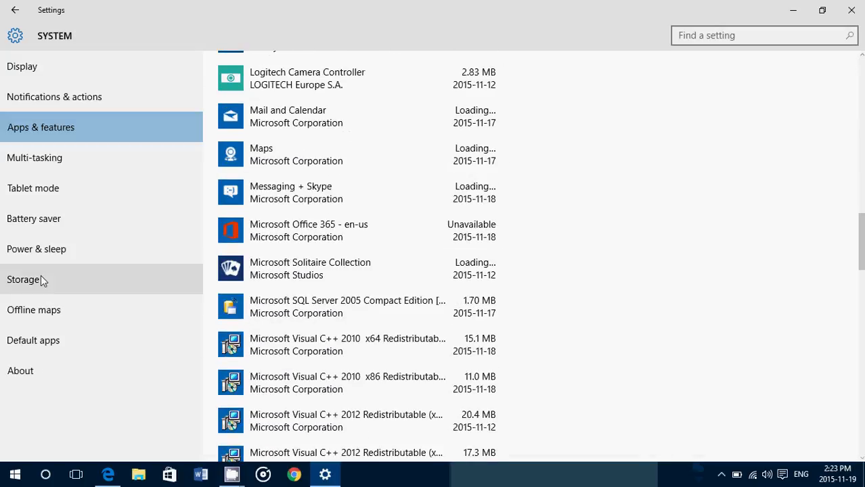
left_click(23, 279)
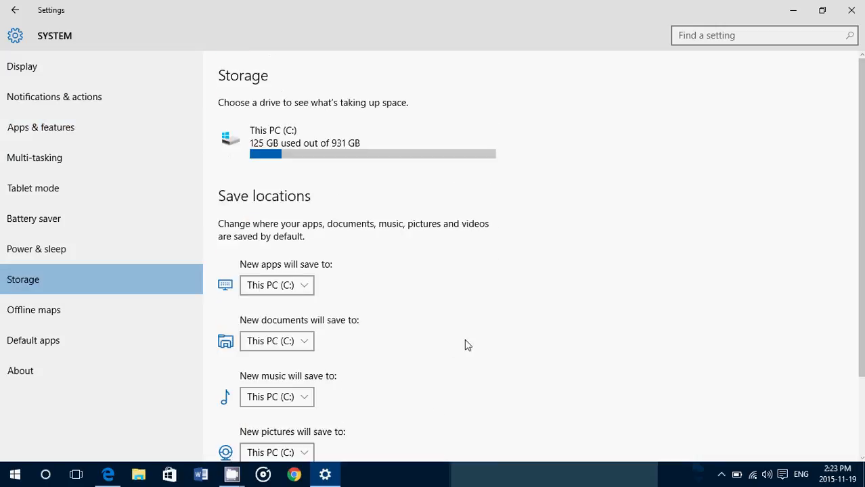
scroll("down", 3)
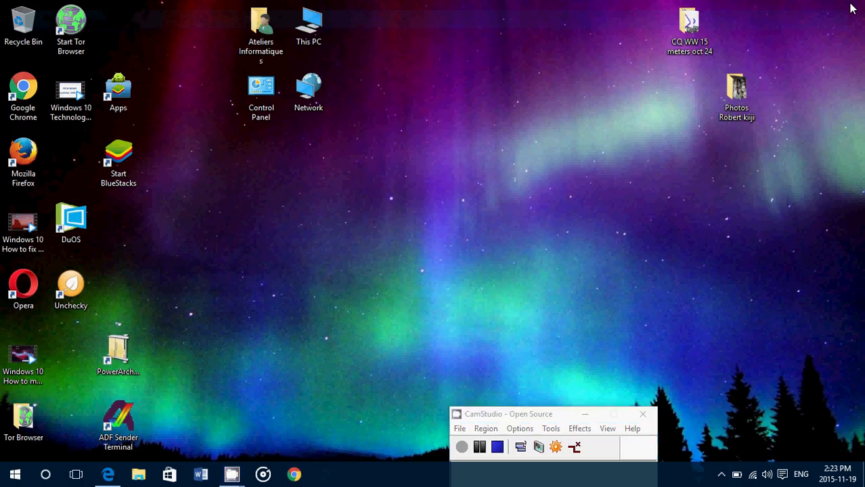
mouse_move(472, 215)
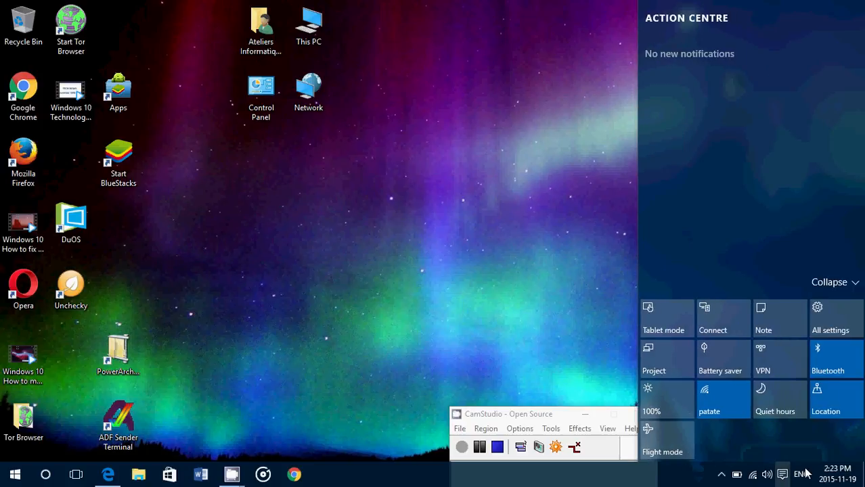
mouse_move(462, 284)
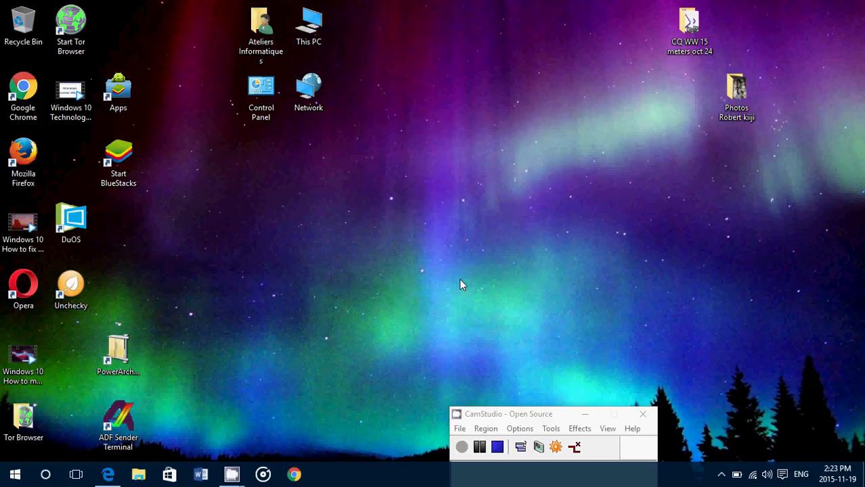
mouse_move(45, 474)
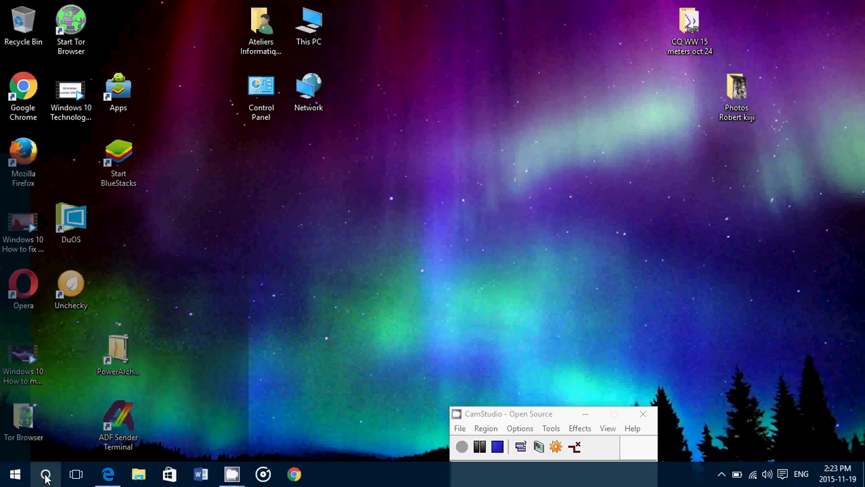
Ask Cortana by voice "what's the weather like" to show Montreal's five-day forecast
left_click(45, 475)
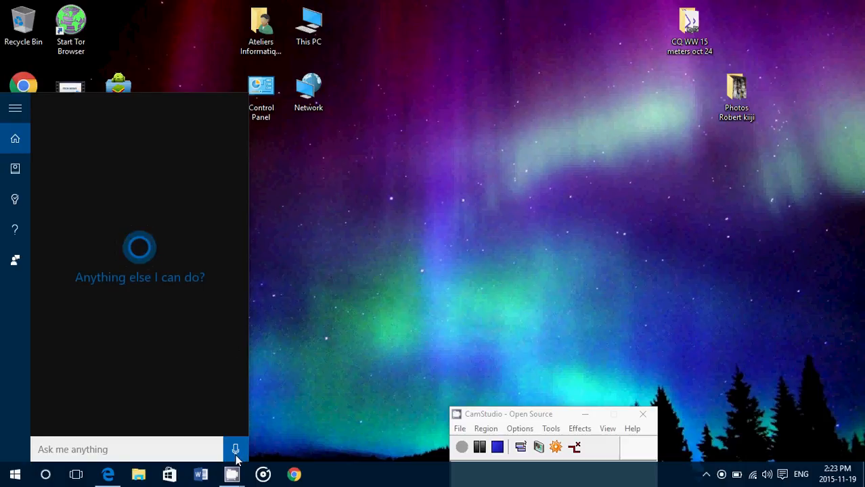
left_click(236, 449)
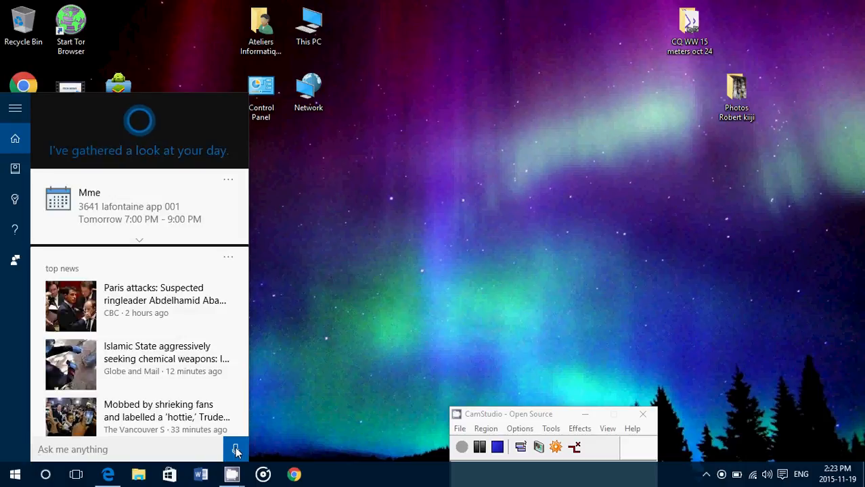
left_click(236, 449)
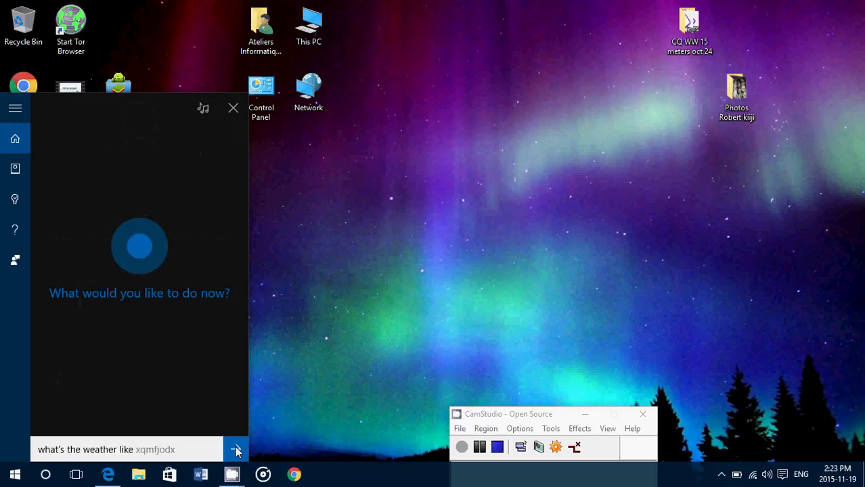
left_click(236, 449)
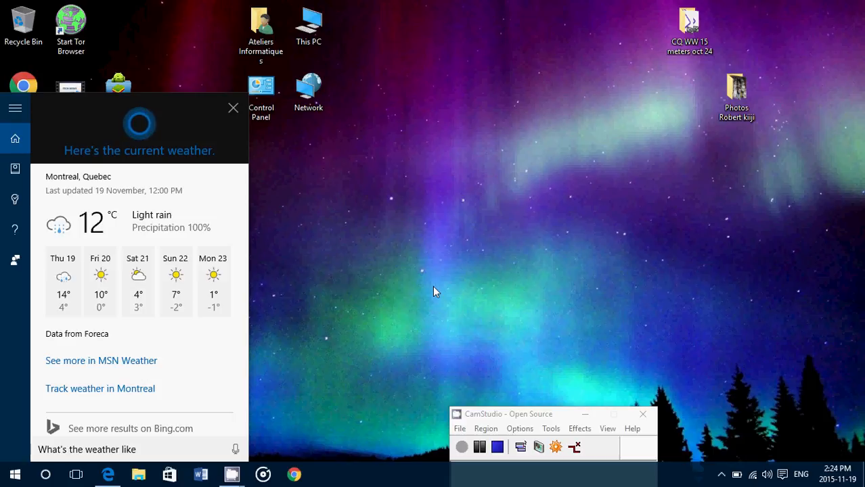
mouse_move(568, 109)
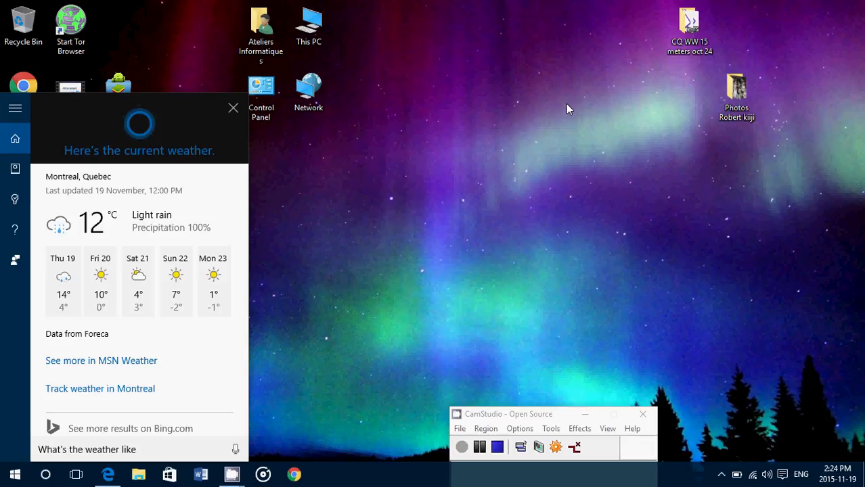
Click an empty desktop area to close Cortana's weather panel
left_click(233, 108)
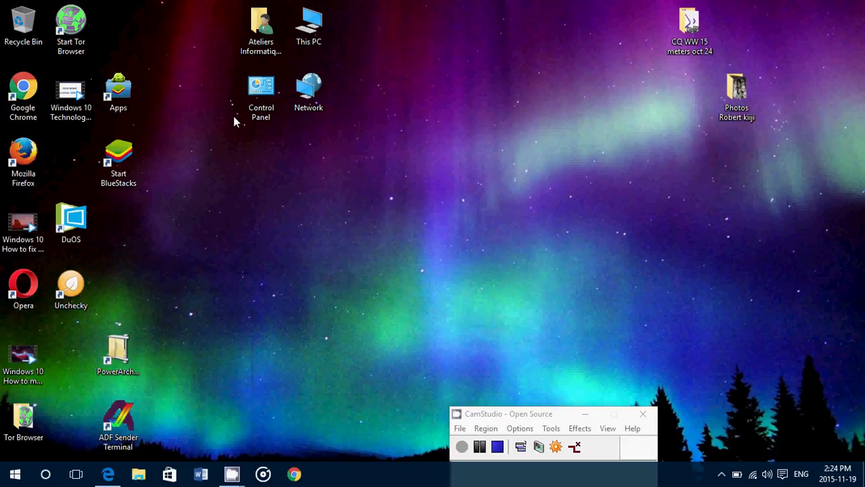
mouse_move(452, 244)
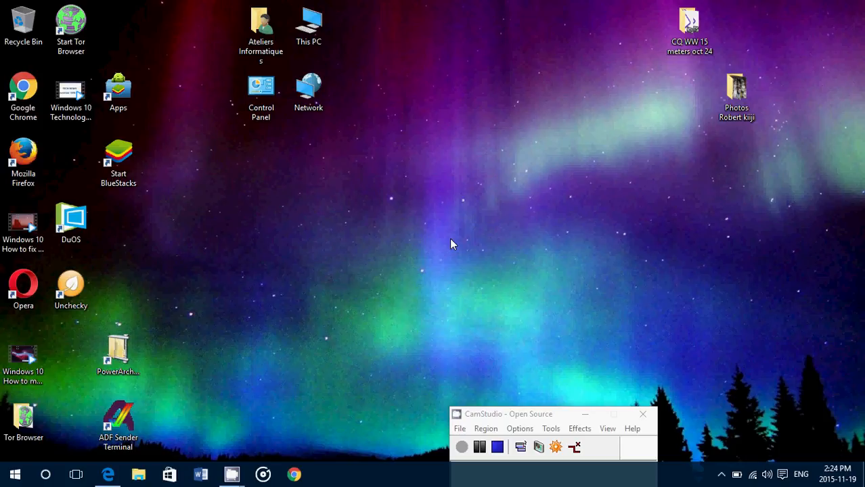
mouse_move(2, 457)
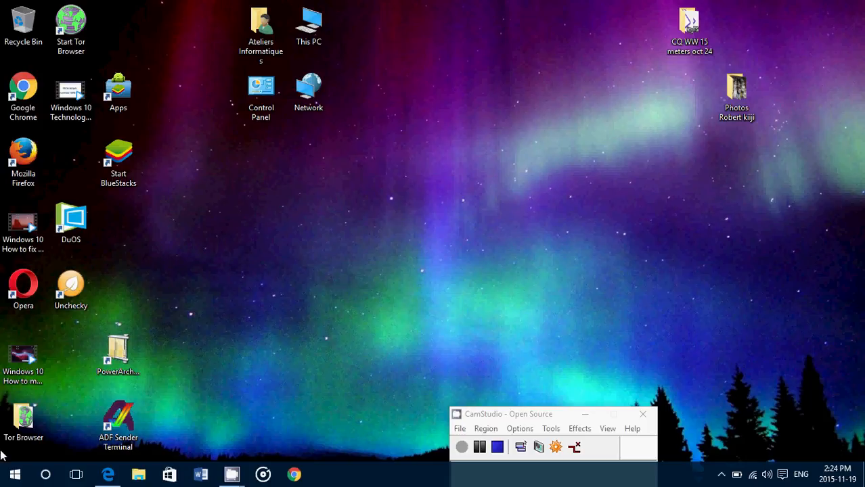
Open Mail via a 'mail' search, view the November 2015 calendar, then close both windows
left_click(46, 473)
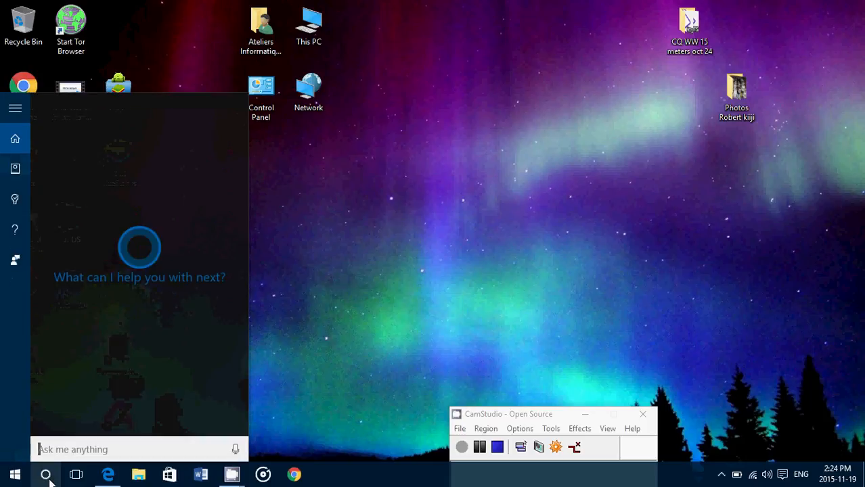
type("mail")
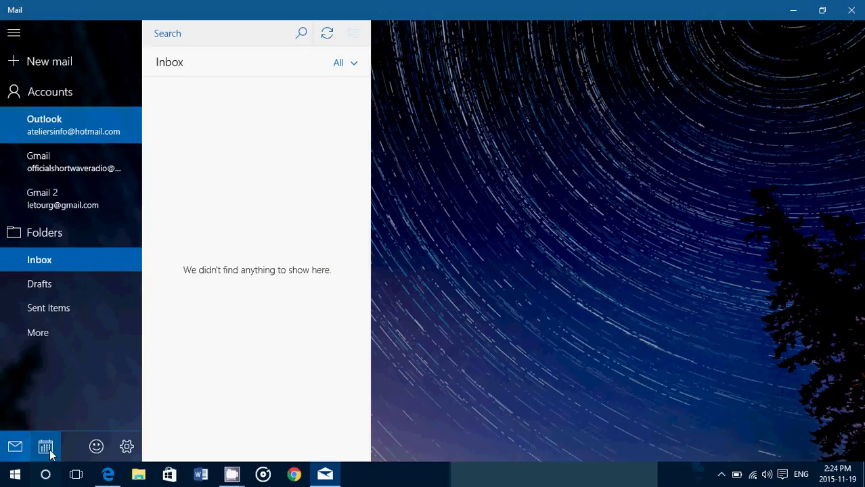
left_click(45, 446)
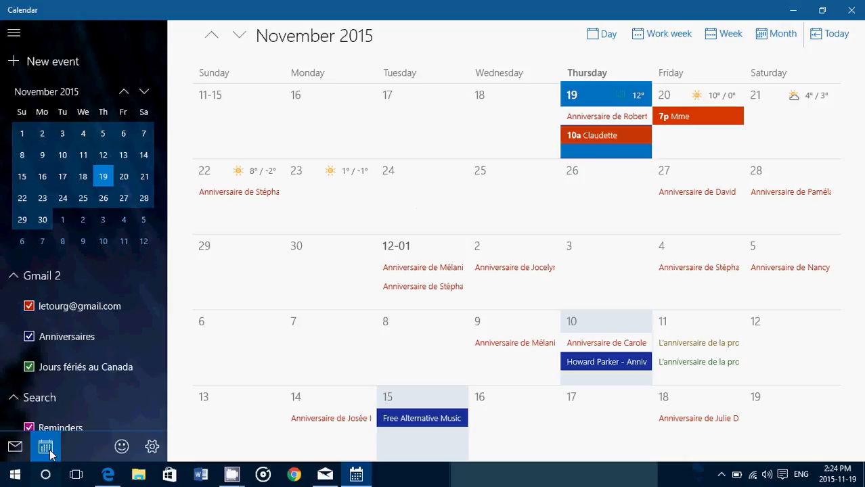
mouse_move(15, 446)
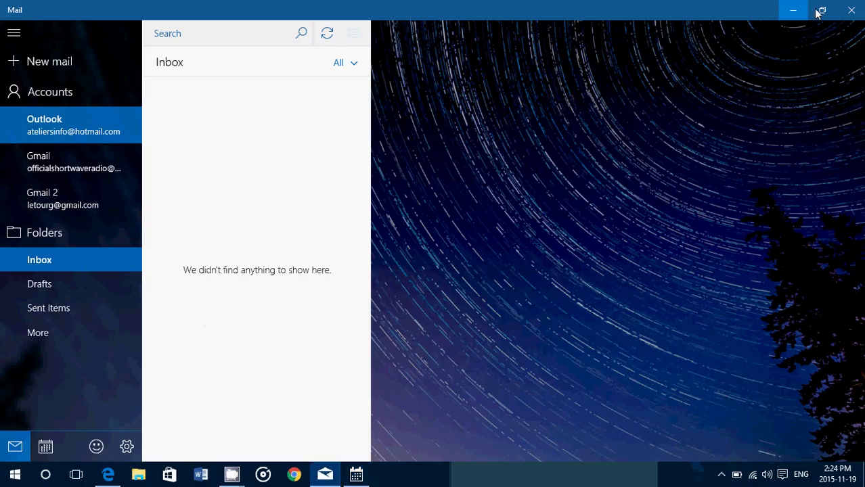
left_click(45, 447)
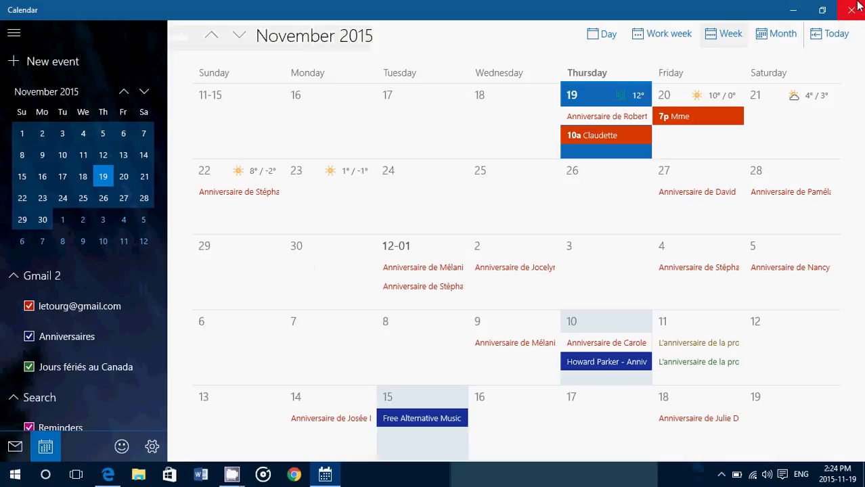
left_click(854, 9)
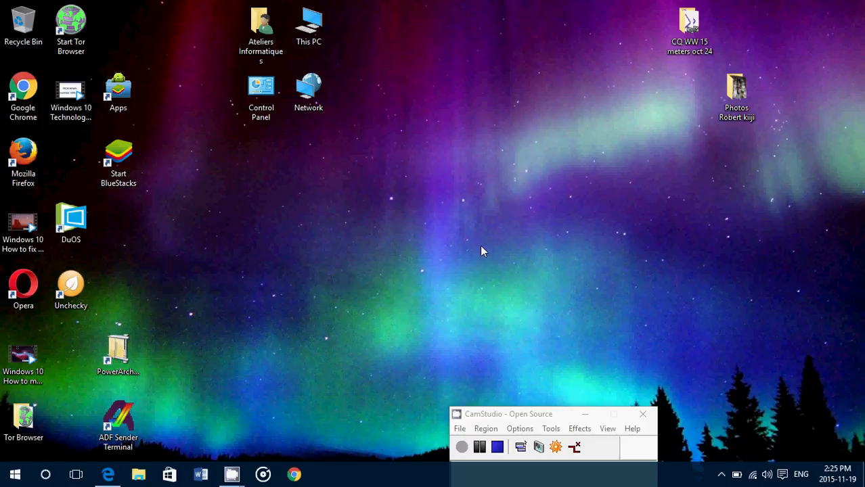
mouse_move(491, 351)
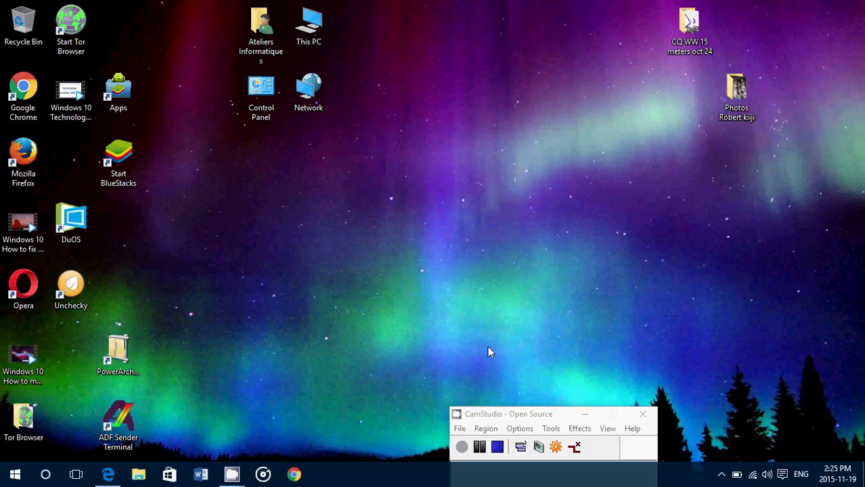